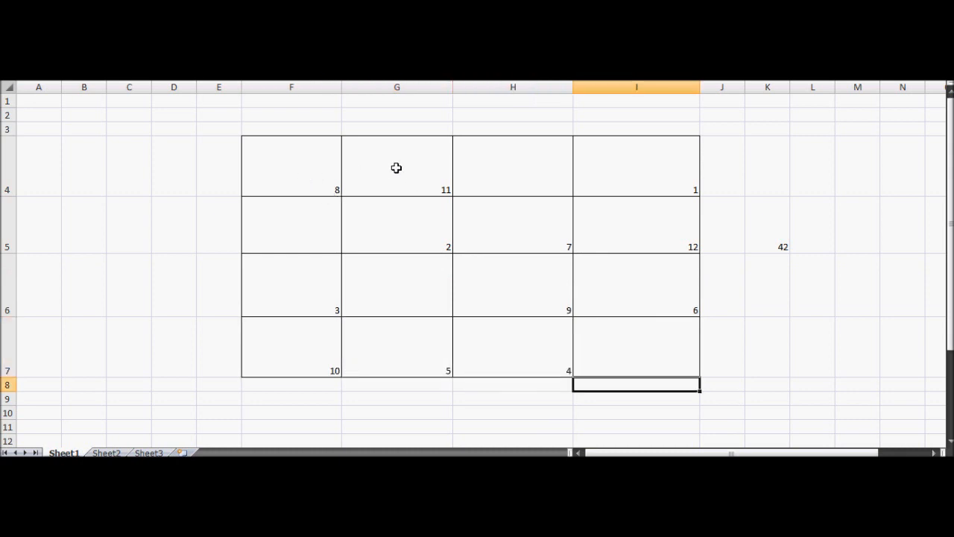
{"action": "mouse_move", "coordinate": [498, 160]}
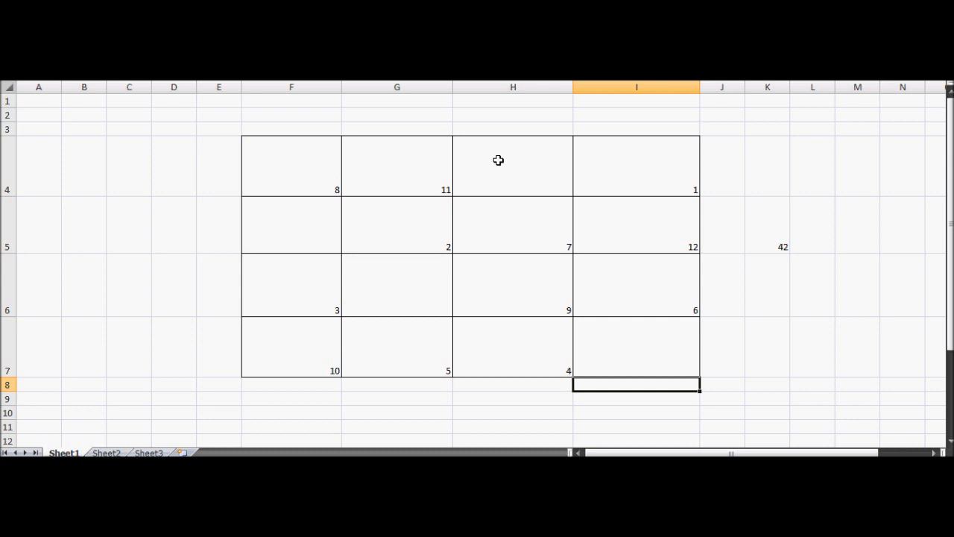
Select empty cell H4 as the first cell to shade yellow.
{"action": "left_click", "coordinate": [513, 166]}
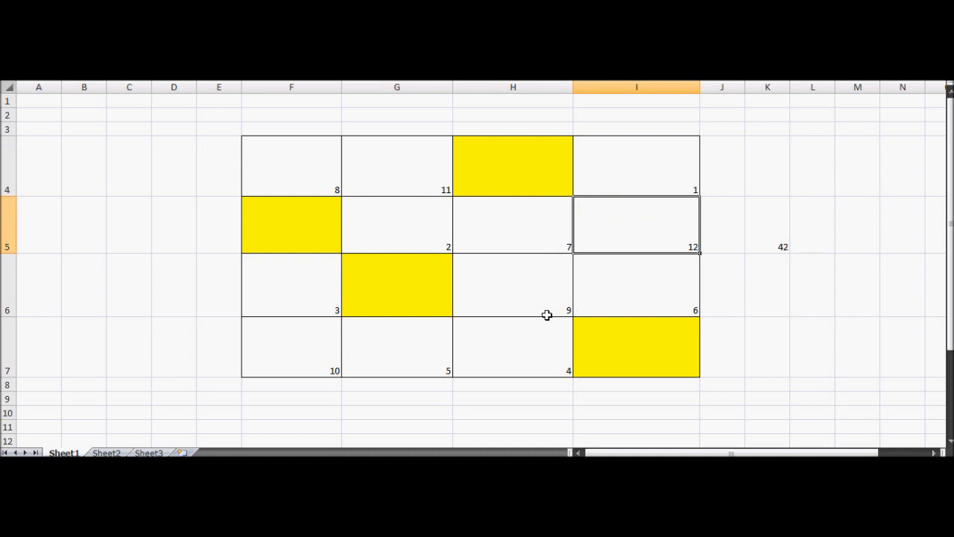
Select yellow cell H4 to give it the value 22.
{"action": "left_click", "coordinate": [512, 354]}
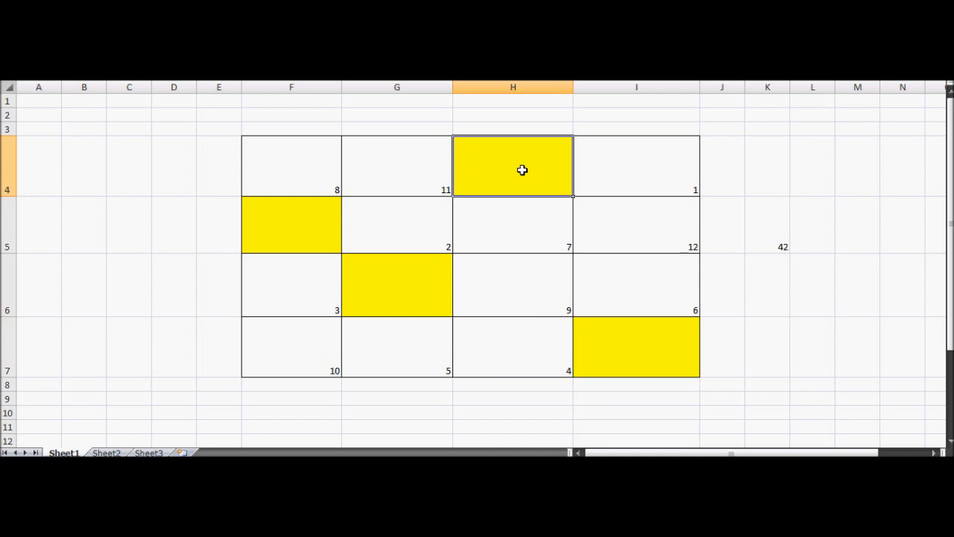
{"action": "mouse_move", "coordinate": [243, 238]}
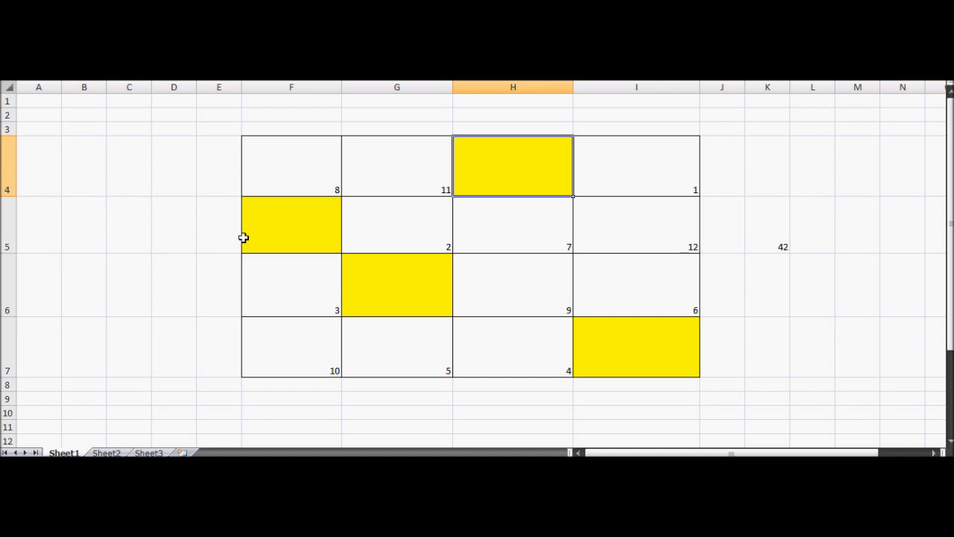
{"action": "mouse_move", "coordinate": [518, 177]}
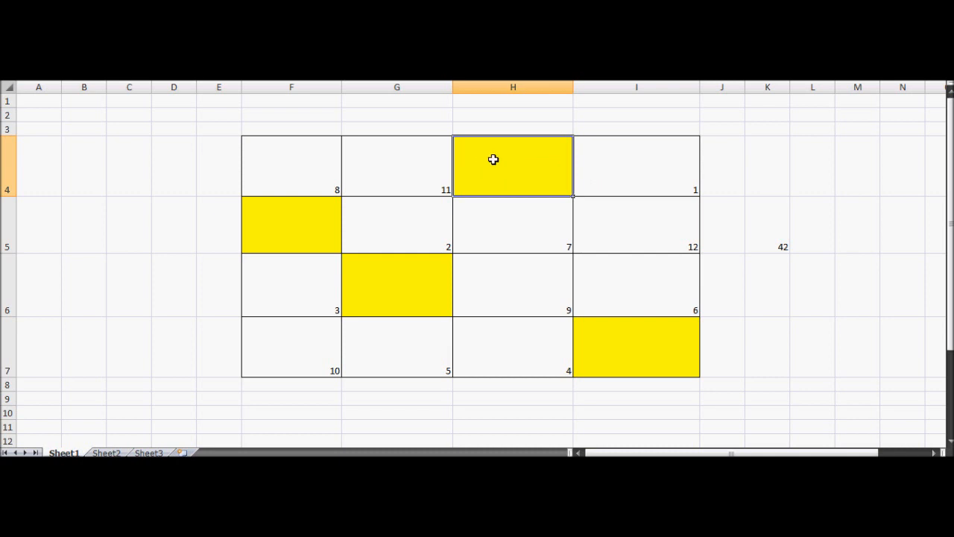
{"action": "mouse_move", "coordinate": [503, 174]}
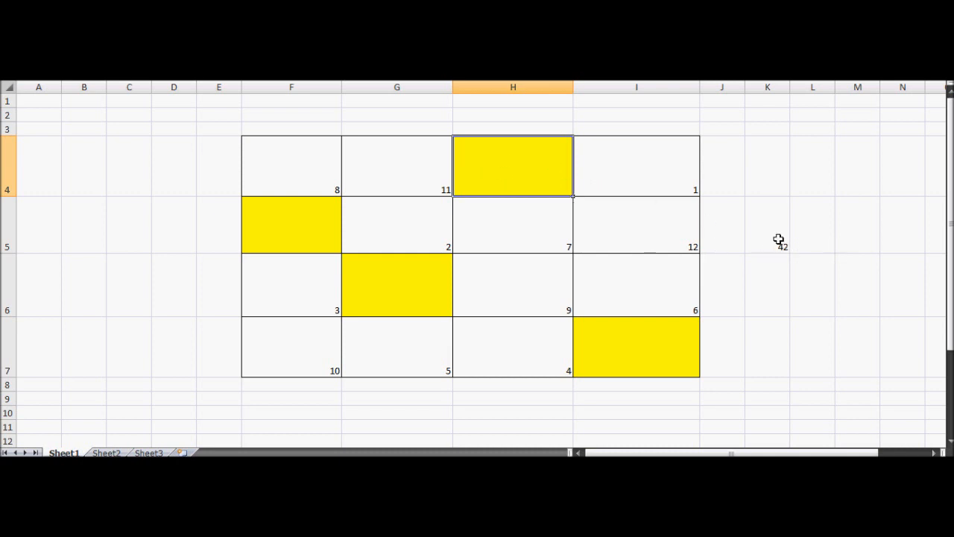
{"action": "mouse_move", "coordinate": [768, 238]}
{"action": "type", "text": "22"}
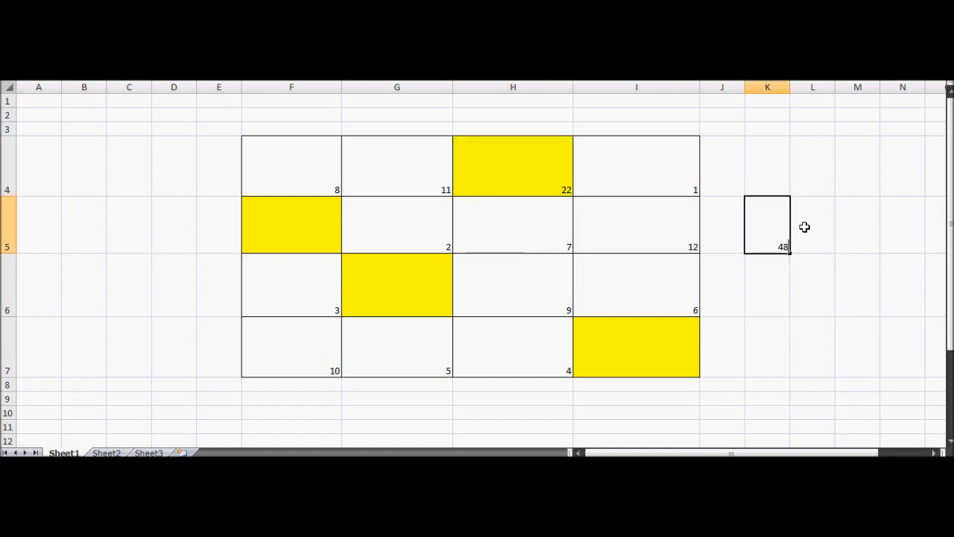
Enter 28 in H4, select K5 for target 30, then re-enter H4 as 10.
{"action": "left_click", "coordinate": [513, 165]}
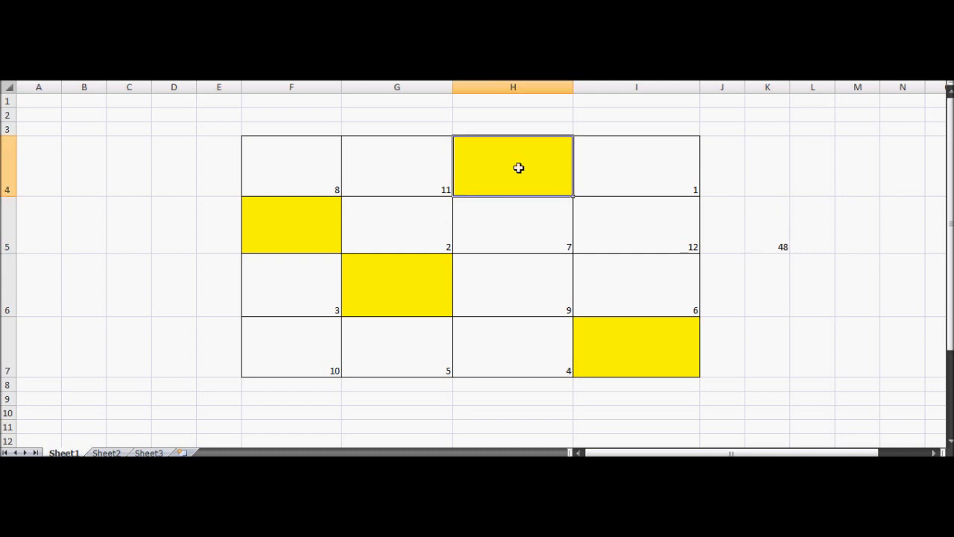
{"action": "type", "text": "28"}
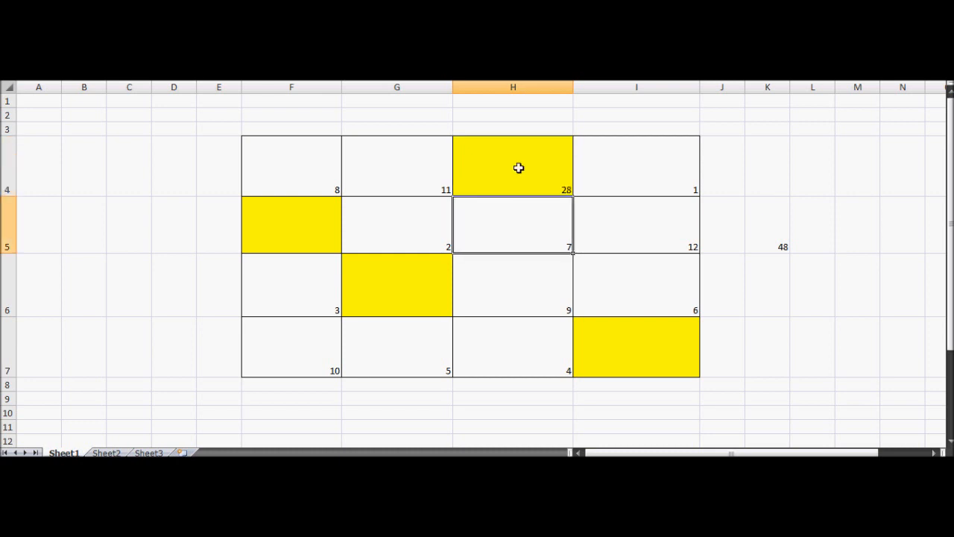
{"action": "left_click", "coordinate": [291, 225]}
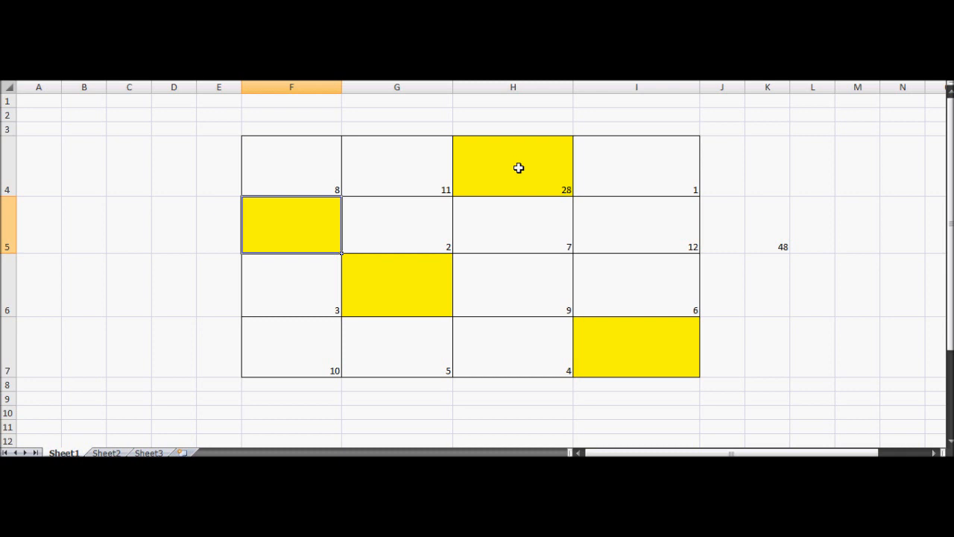
{"action": "left_click", "coordinate": [766, 224]}
{"action": "type", "text": "30"}
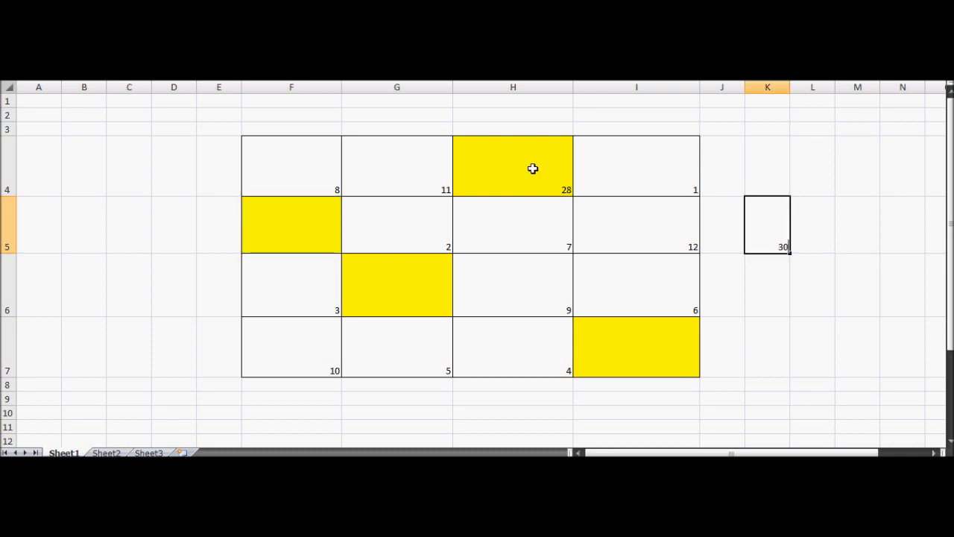
{"action": "left_click", "coordinate": [513, 166]}
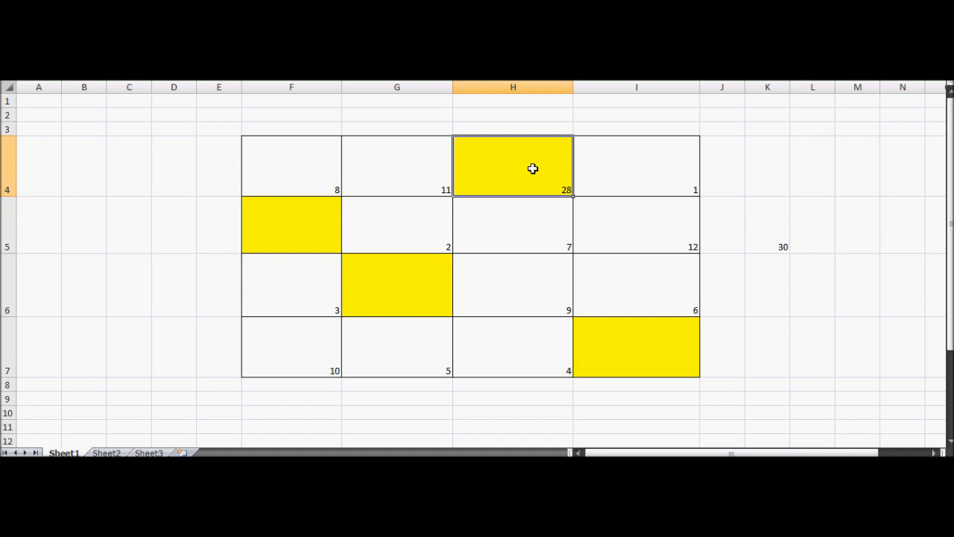
{"action": "type", "text": "10"}
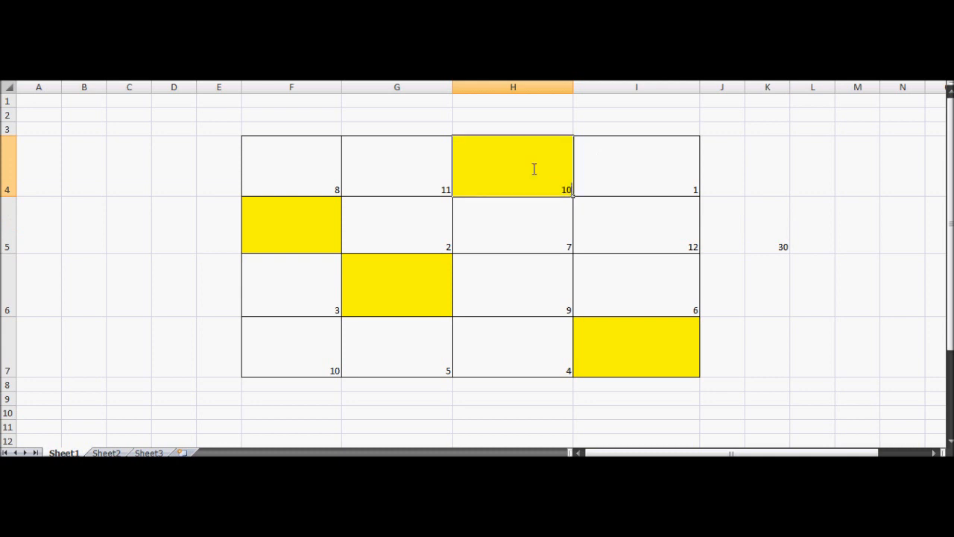
Enter 9 in yellow cell F5, checking it against H4's 10.
{"action": "left_click", "coordinate": [291, 223]}
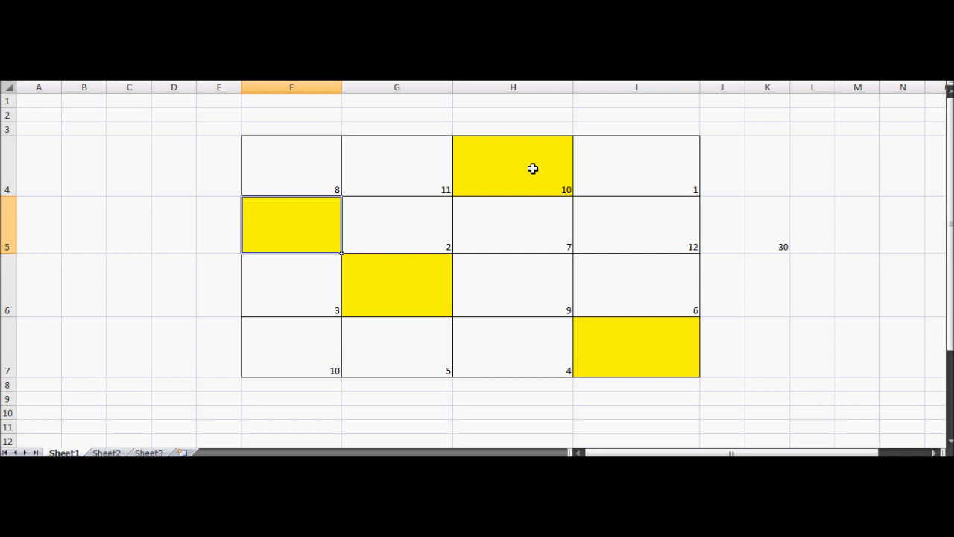
{"action": "left_click", "coordinate": [513, 166]}
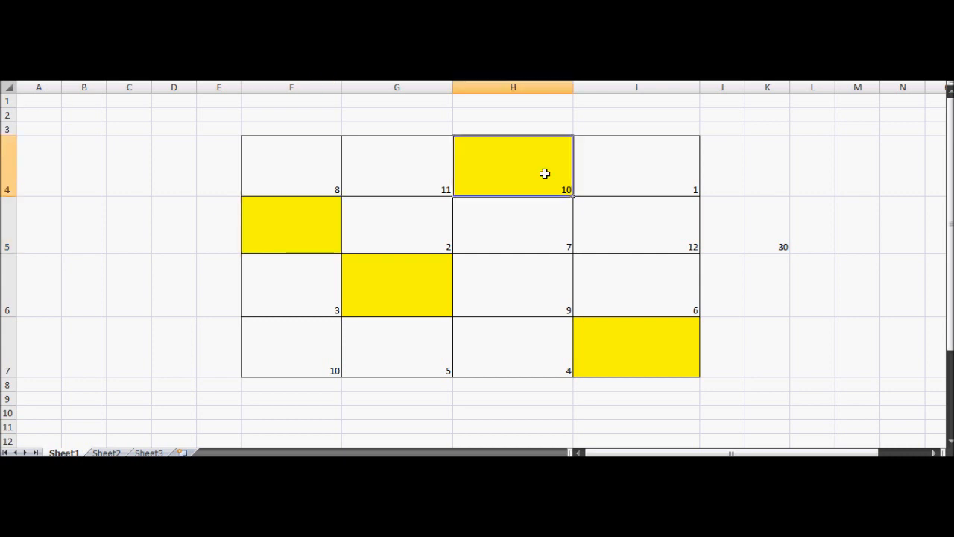
{"action": "left_click", "coordinate": [291, 225]}
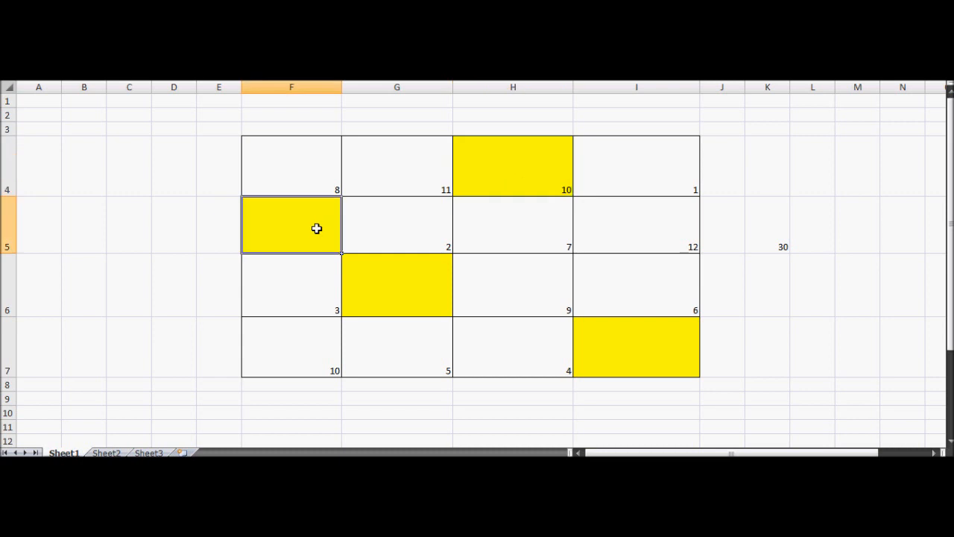
{"action": "left_click", "coordinate": [512, 165]}
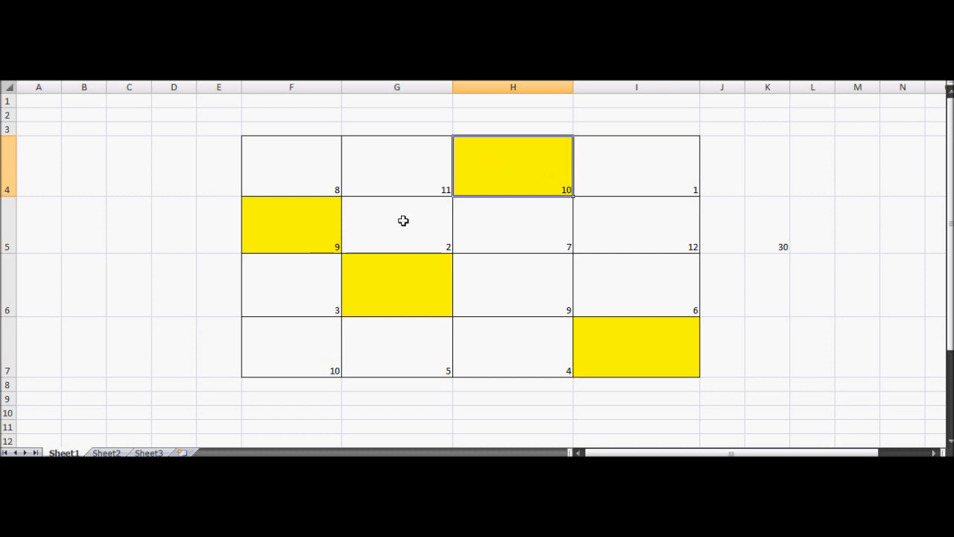
{"action": "left_click", "coordinate": [291, 224]}
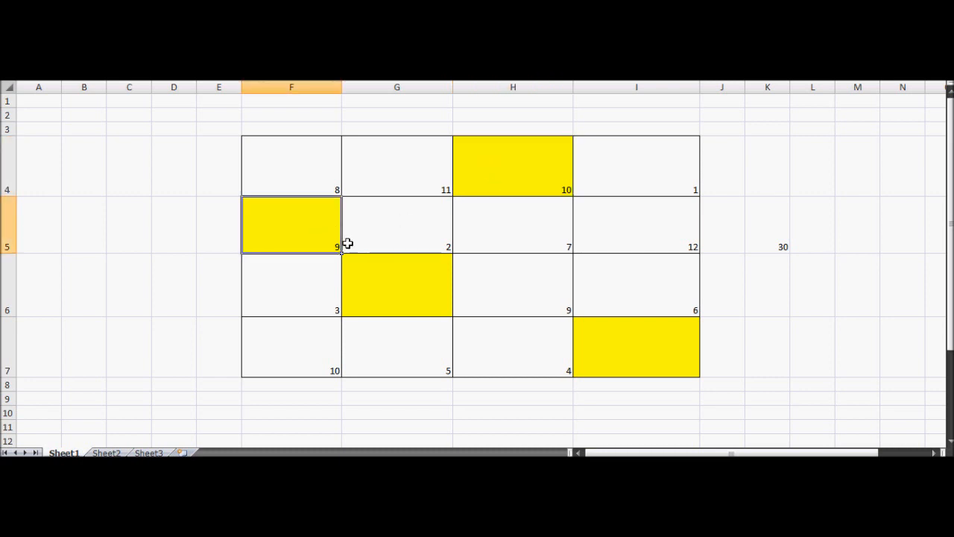
{"action": "mouse_move", "coordinate": [485, 198]}
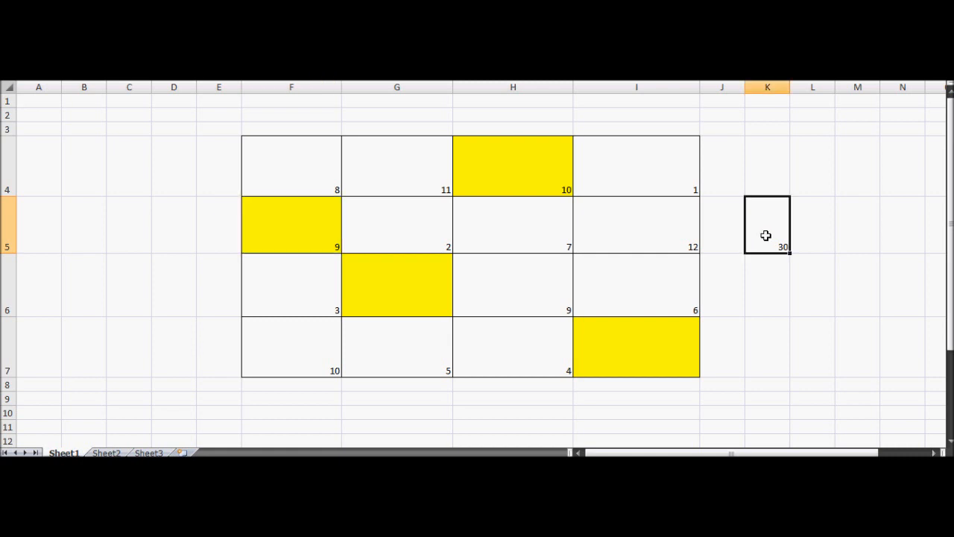
Enter 29 in a yellow cell, then select G6 and target cell K5.
{"action": "left_click", "coordinate": [512, 164]}
{"action": "type", "text": "30"}
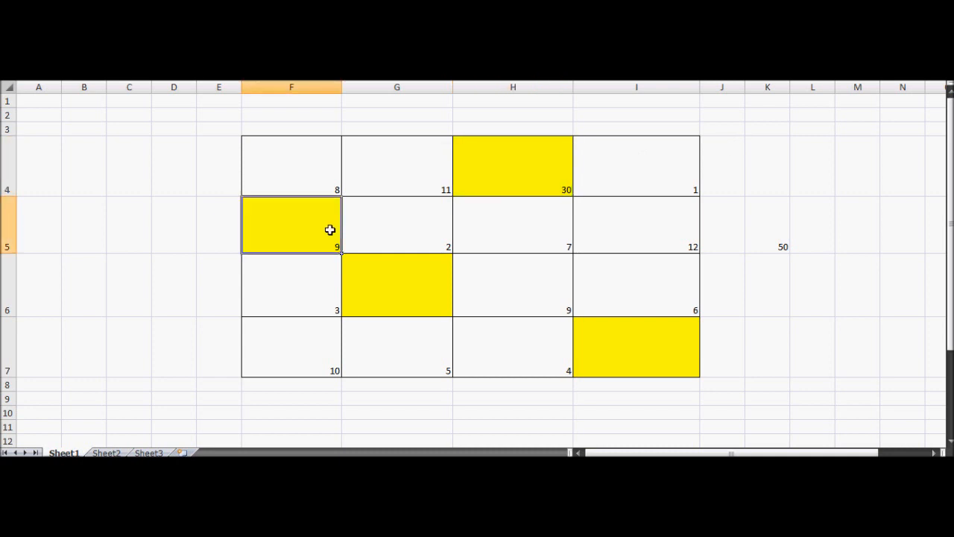
{"action": "type", "text": "29"}
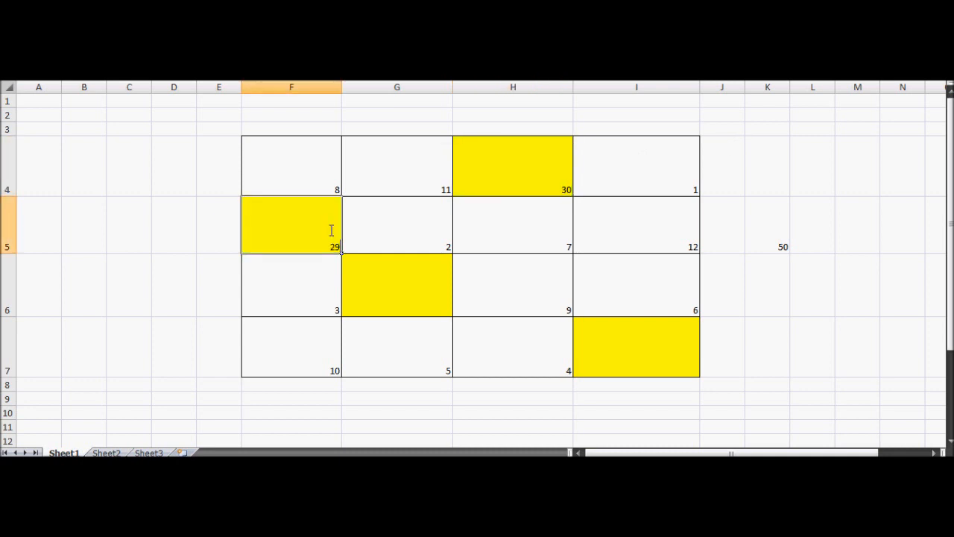
{"action": "left_click", "coordinate": [395, 285]}
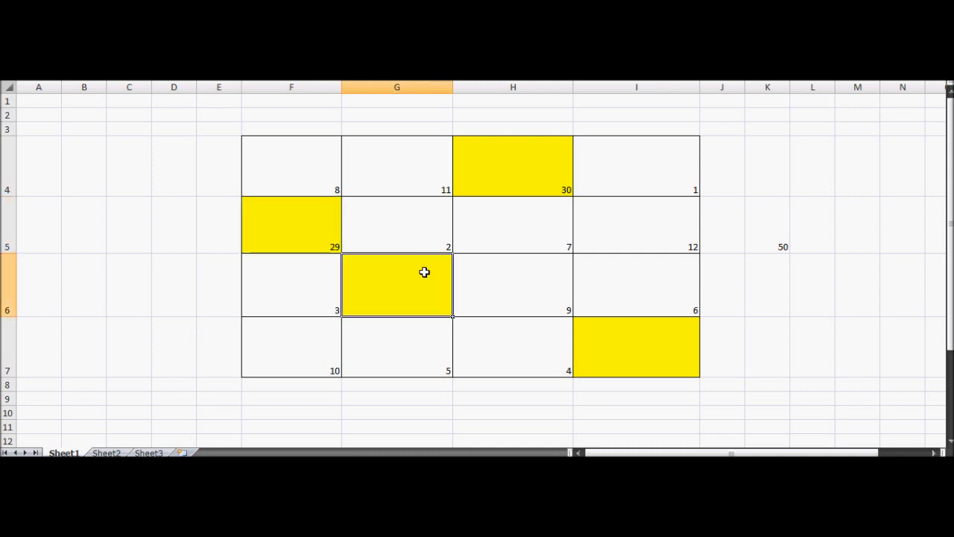
{"action": "mouse_move", "coordinate": [400, 288]}
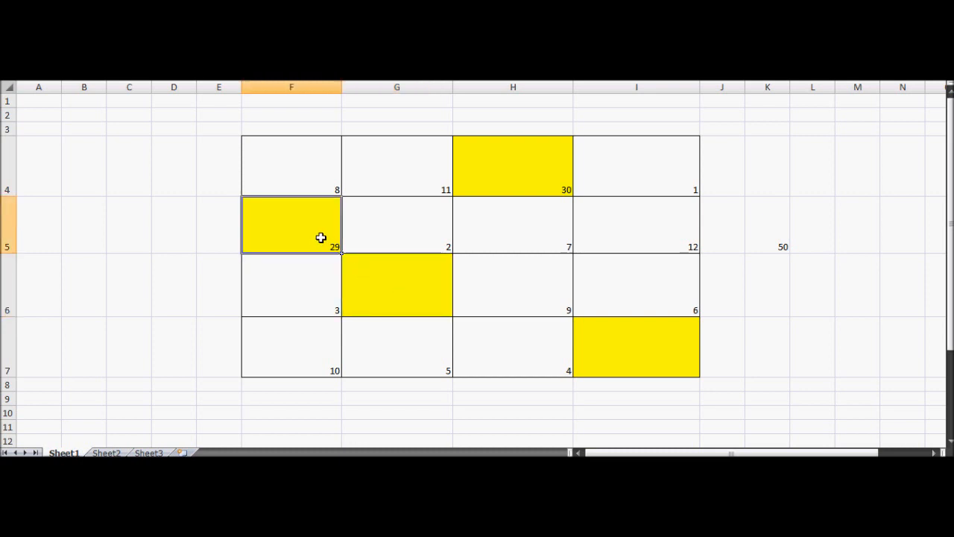
{"action": "mouse_move", "coordinate": [547, 219]}
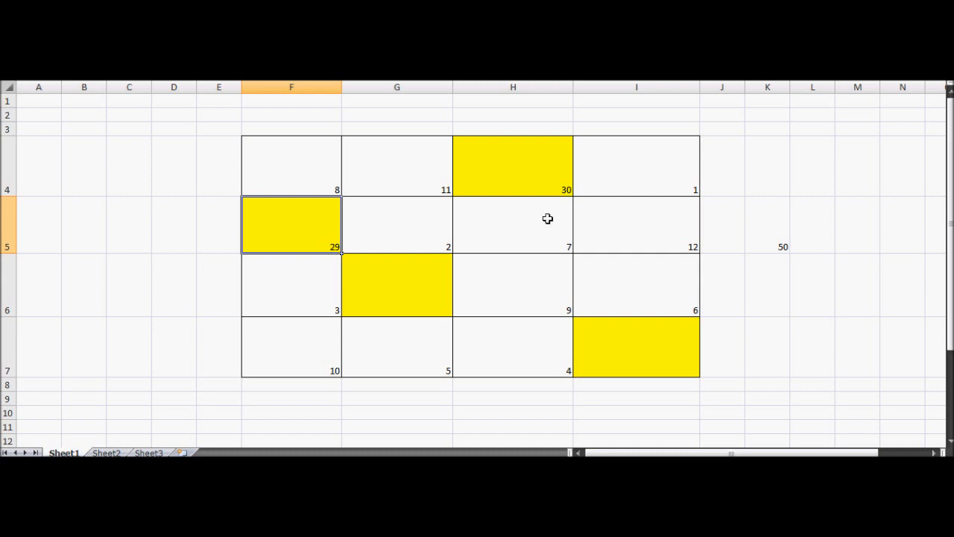
{"action": "mouse_move", "coordinate": [790, 272]}
{"action": "type", "text": "32"}
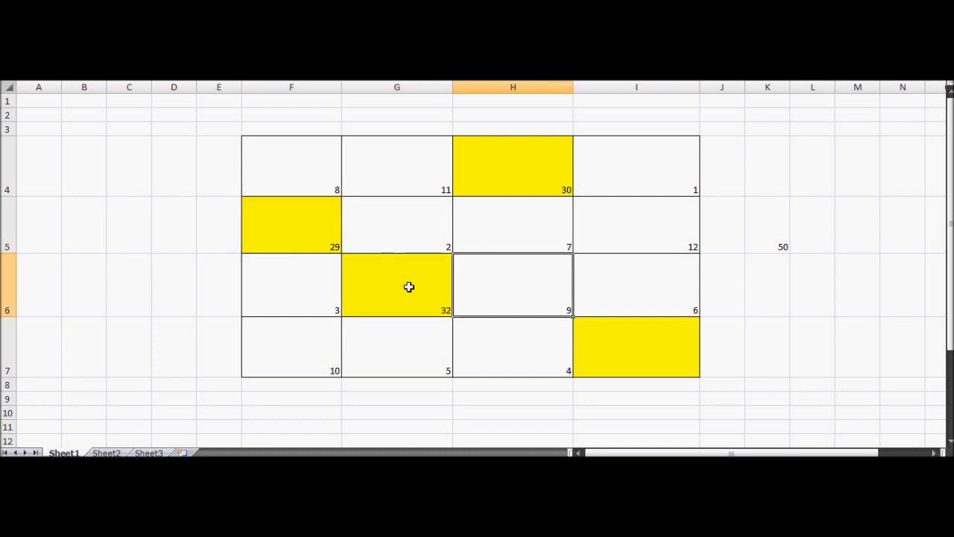
{"action": "left_click", "coordinate": [767, 235]}
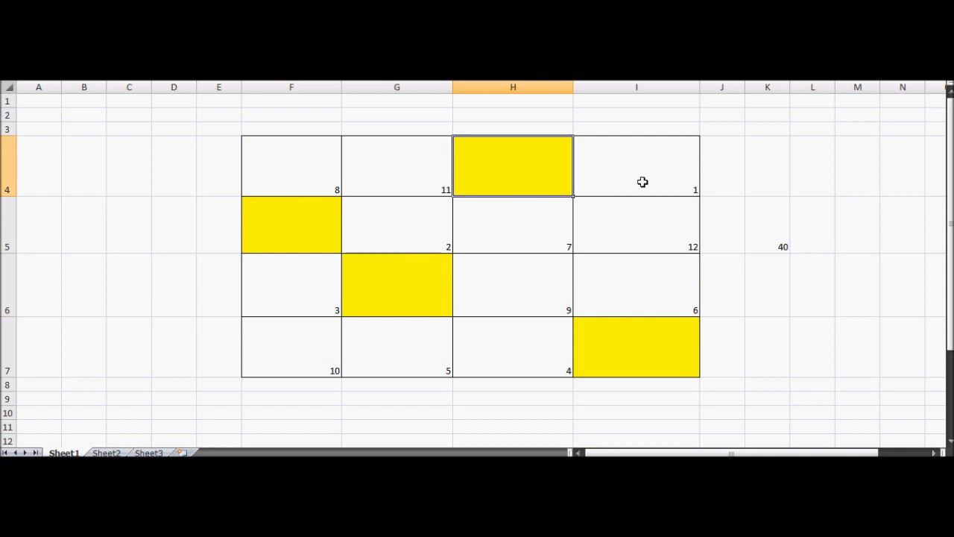
{"action": "mouse_move", "coordinate": [758, 176]}
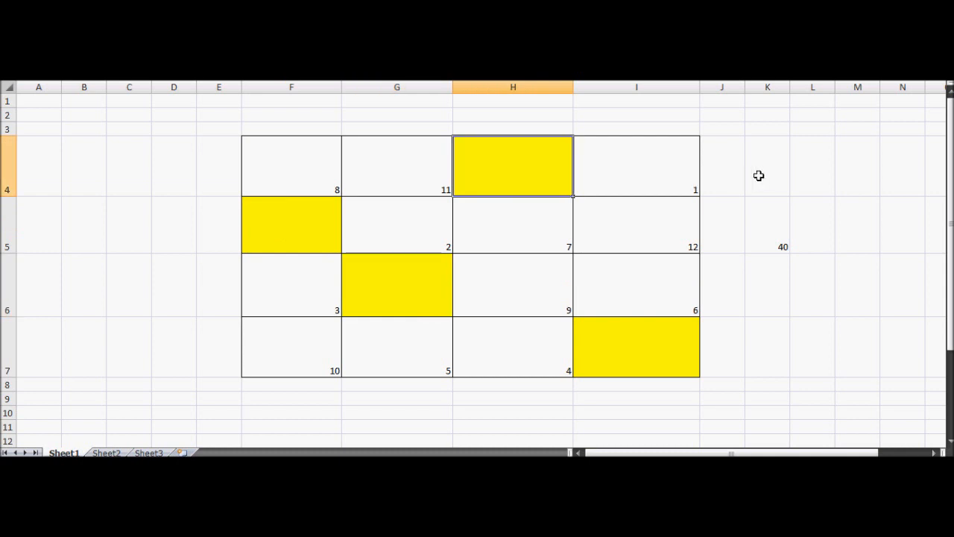
Enter 20 and 22 in the yellow cells, then select bottom-right cell I7.
{"action": "type", "text": "20"}
{"action": "left_click", "coordinate": [291, 224]}
{"action": "type", "text": "19"}
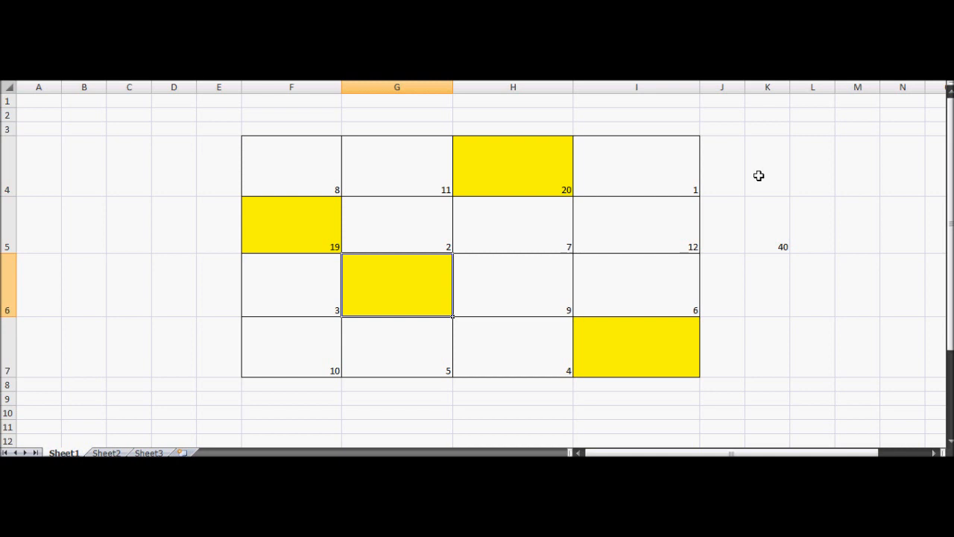
{"action": "type", "text": "22"}
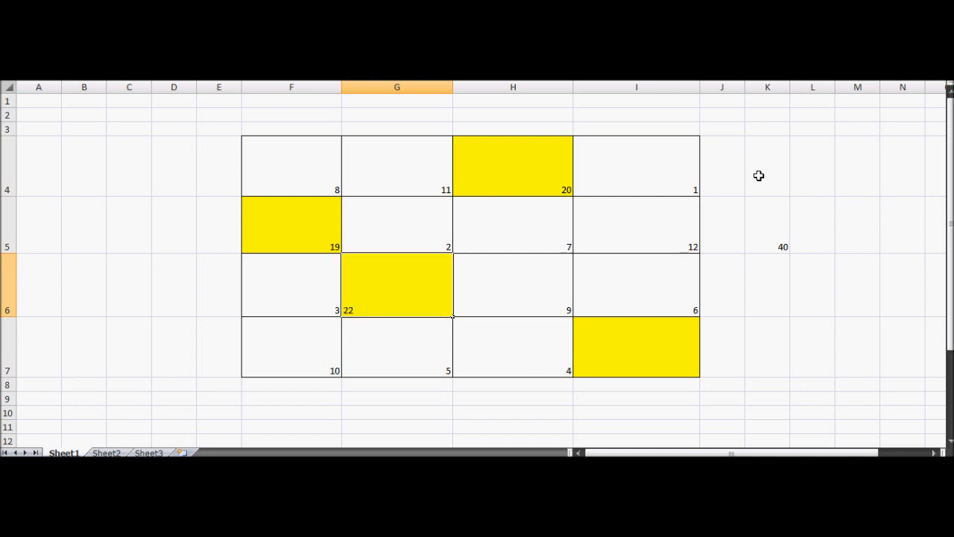
{"action": "left_click", "coordinate": [635, 346]}
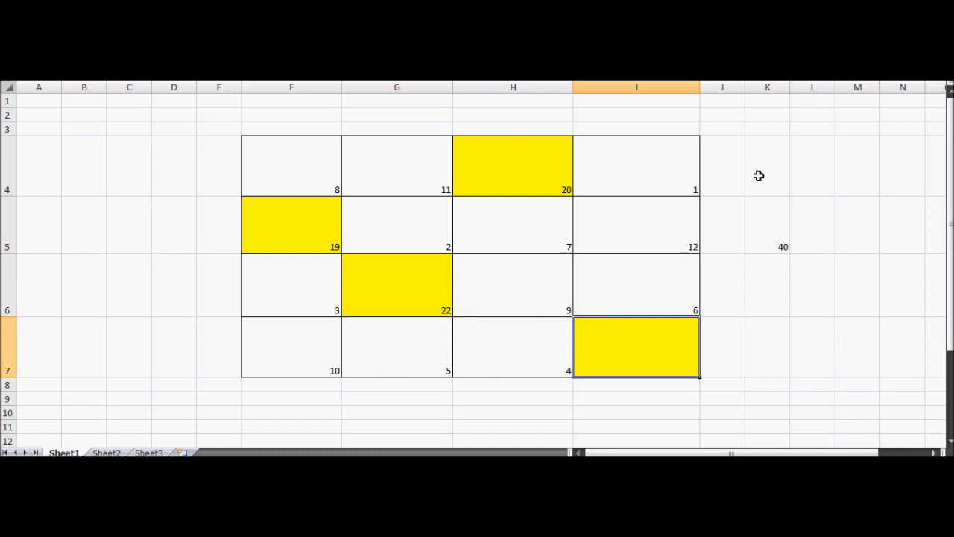
{"action": "left_click", "coordinate": [397, 285]}
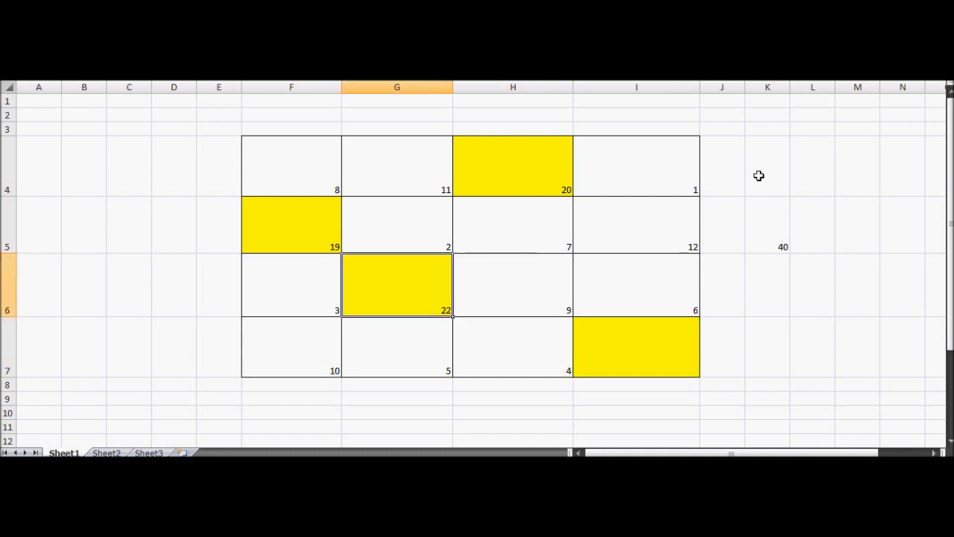
{"action": "left_click", "coordinate": [637, 286]}
{"action": "type", "text": "21"}
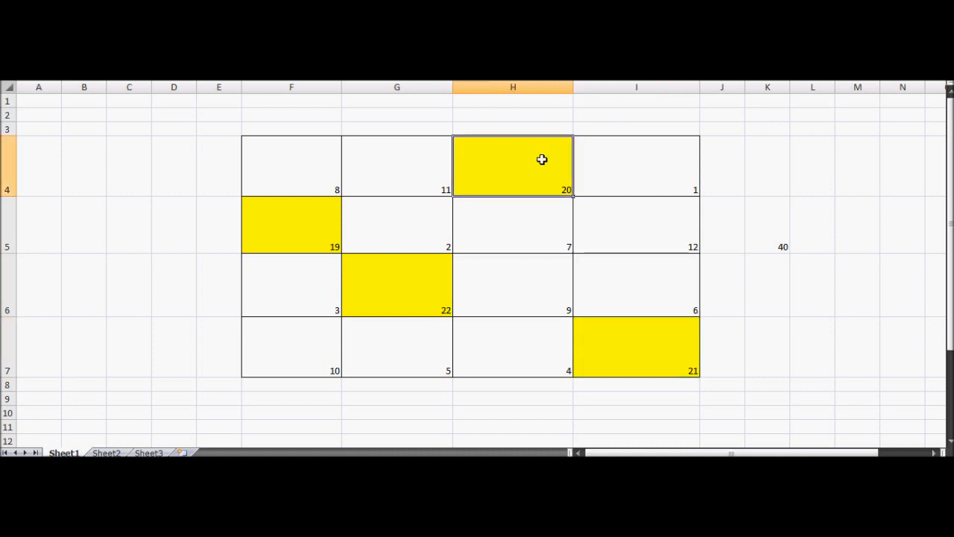
{"action": "mouse_move", "coordinate": [510, 211]}
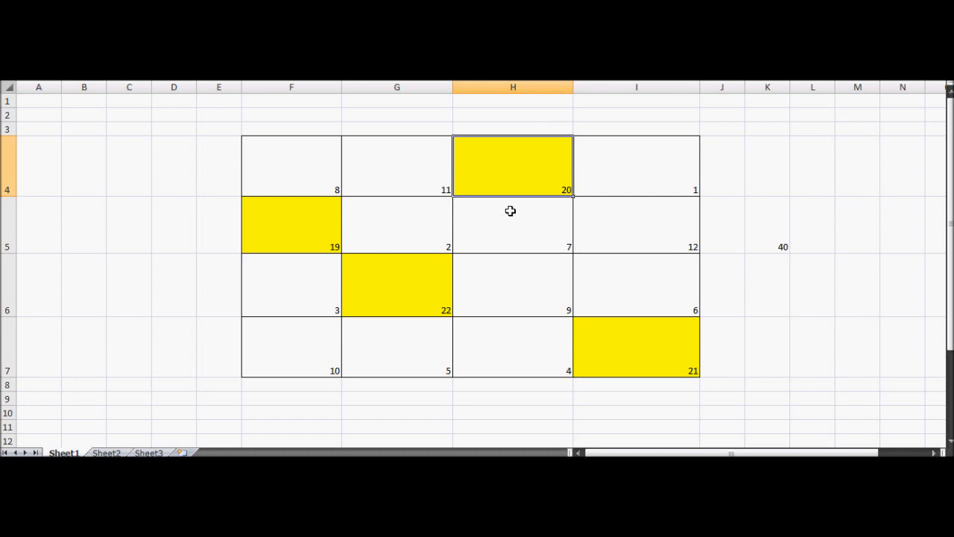
Clear the yellow cells, select target K5, then enter 23 in F5 and 25.
{"action": "left_click", "coordinate": [636, 346]}
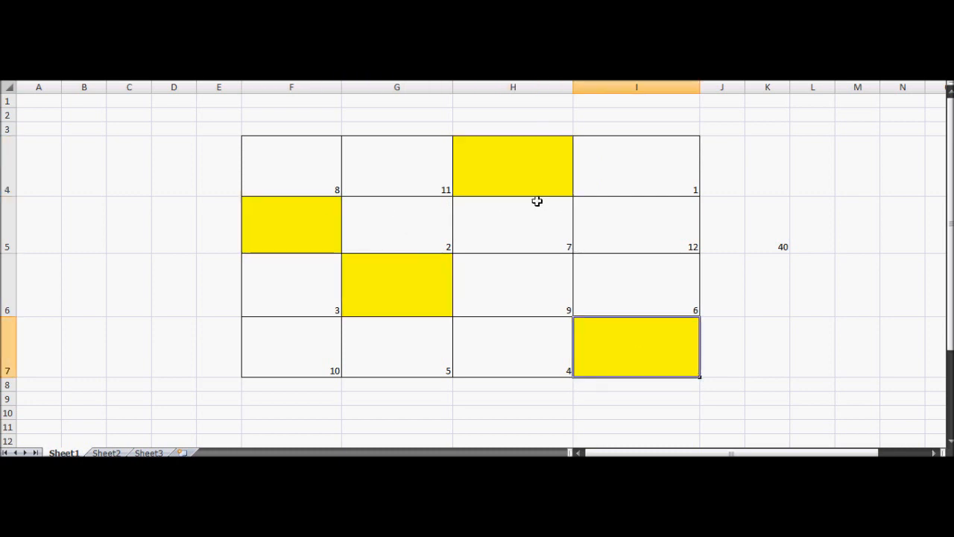
{"action": "left_click", "coordinate": [767, 224]}
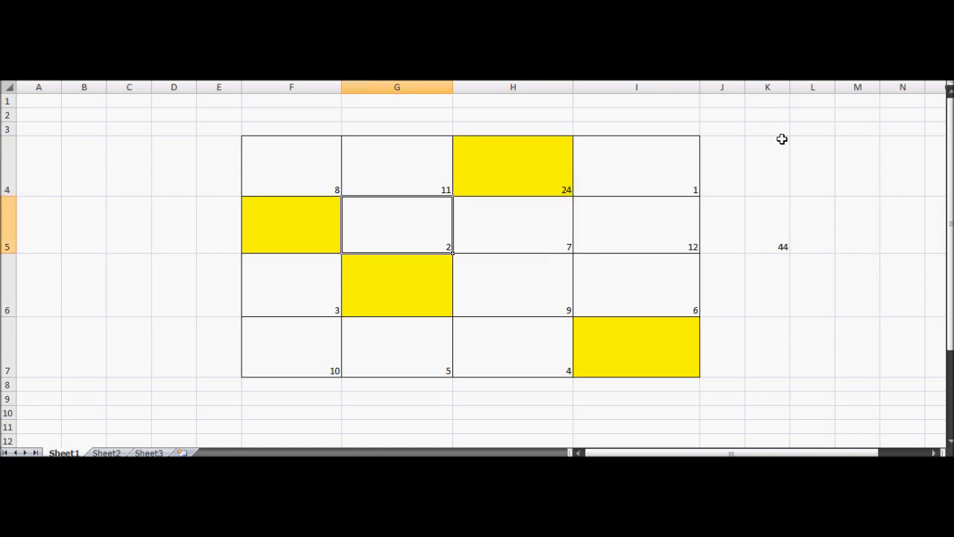
{"action": "left_click", "coordinate": [291, 224]}
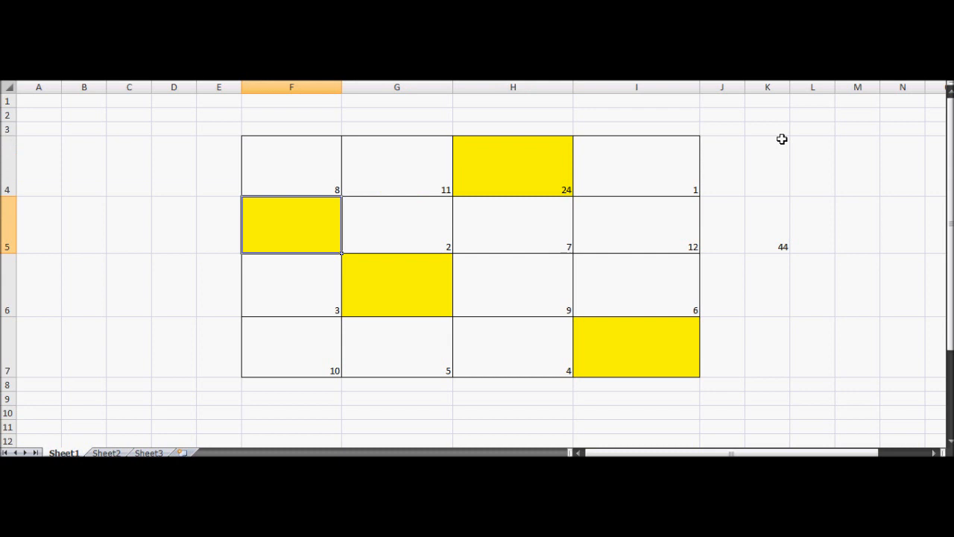
{"action": "type", "text": "23"}
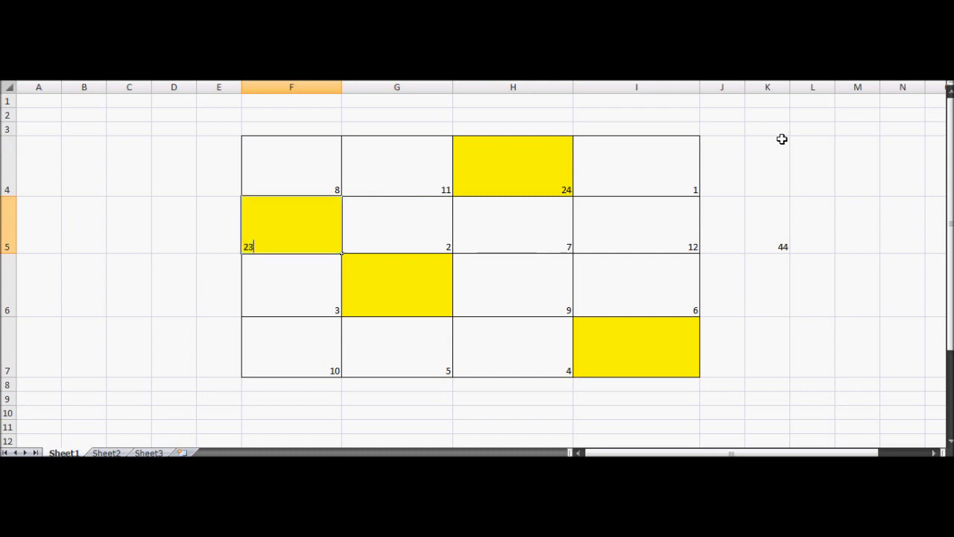
{"action": "left_click", "coordinate": [396, 285]}
{"action": "type", "text": "26"}
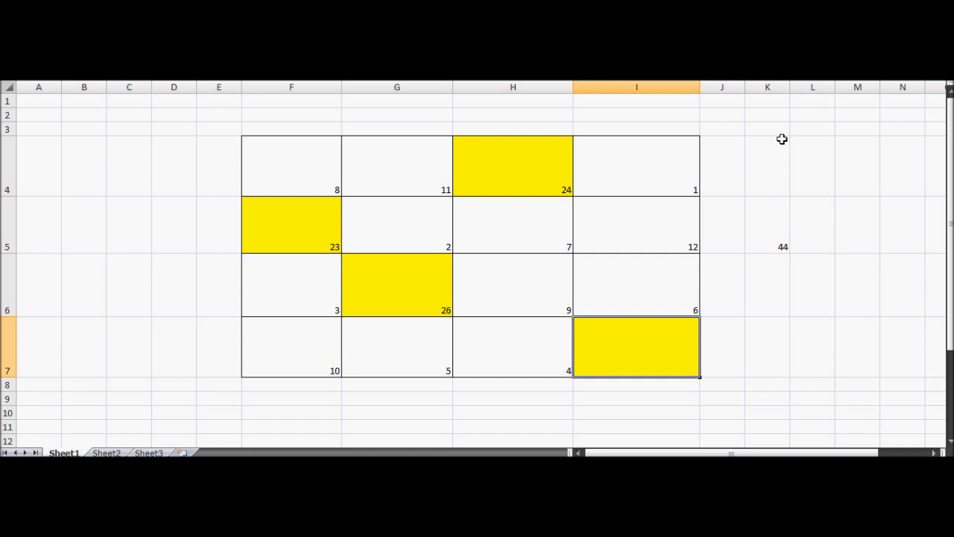
{"action": "type", "text": "25"}
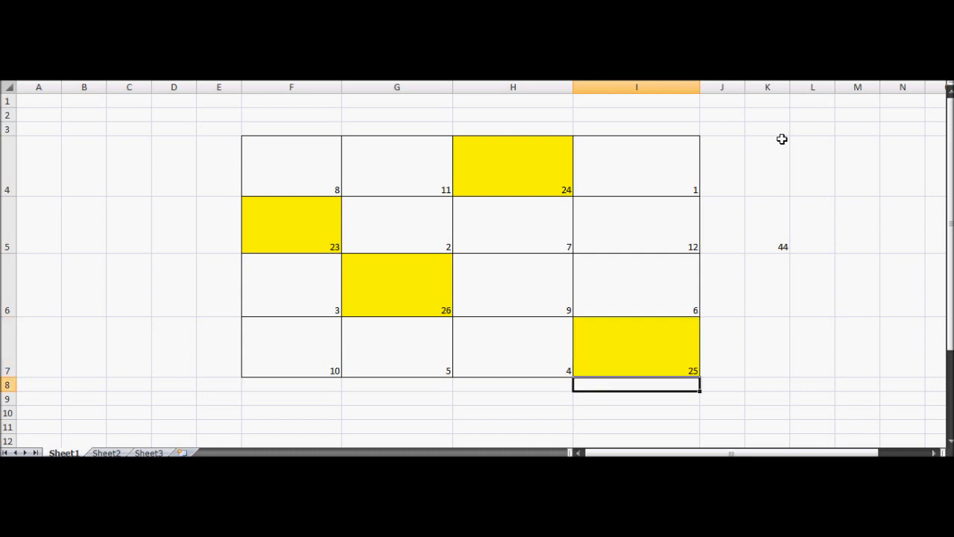
{"action": "mouse_move", "coordinate": [297, 193]}
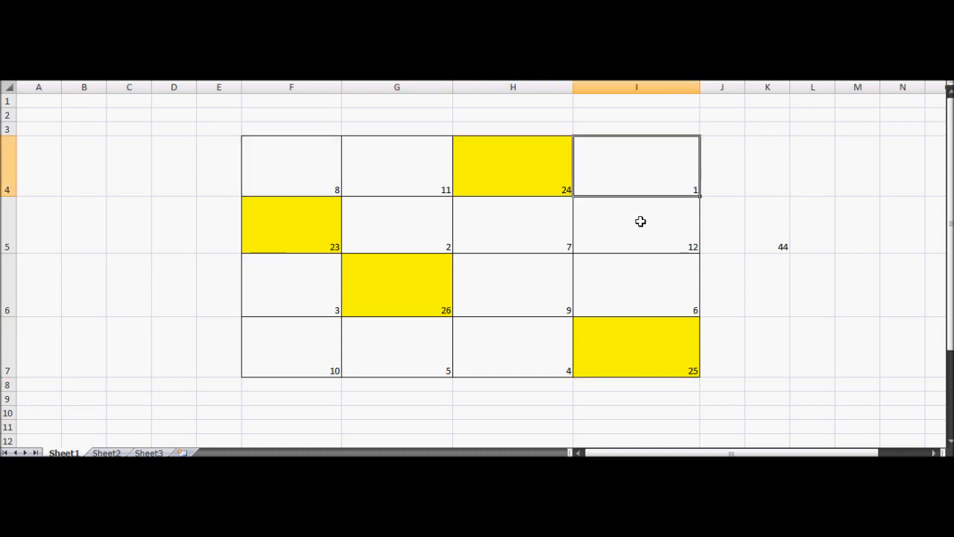
Confirm target 46, then enter 25 in F5 and 22 in the next yellow cell.
{"action": "left_click", "coordinate": [304, 169]}
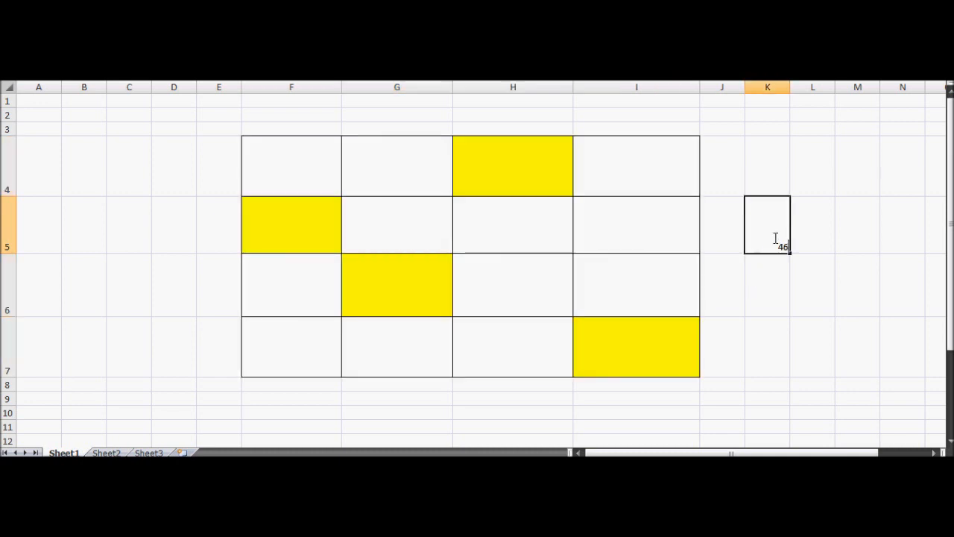
{"action": "left_click", "coordinate": [291, 165]}
{"action": "type", "text": "8"}
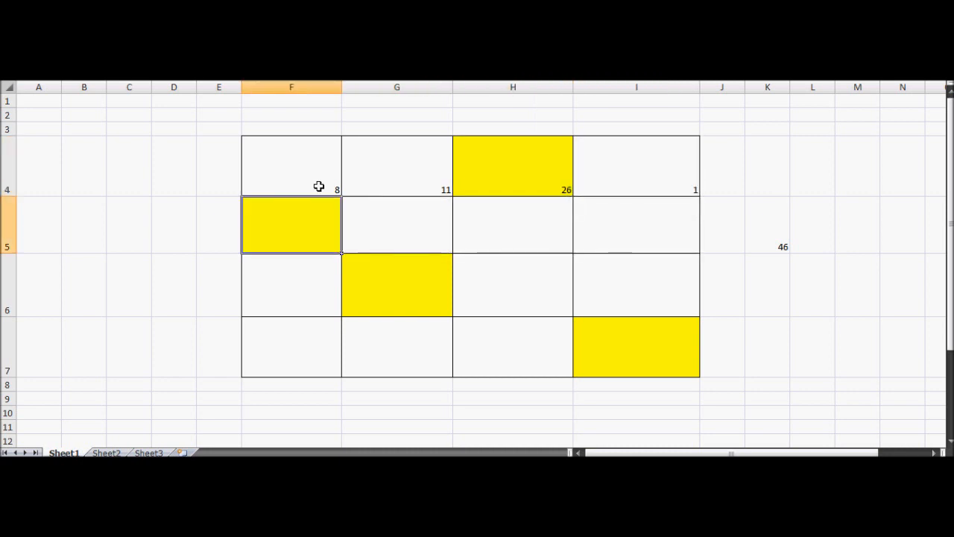
{"action": "type", "text": "25"}
{"action": "left_click", "coordinate": [396, 224]}
{"action": "type", "text": "2"}
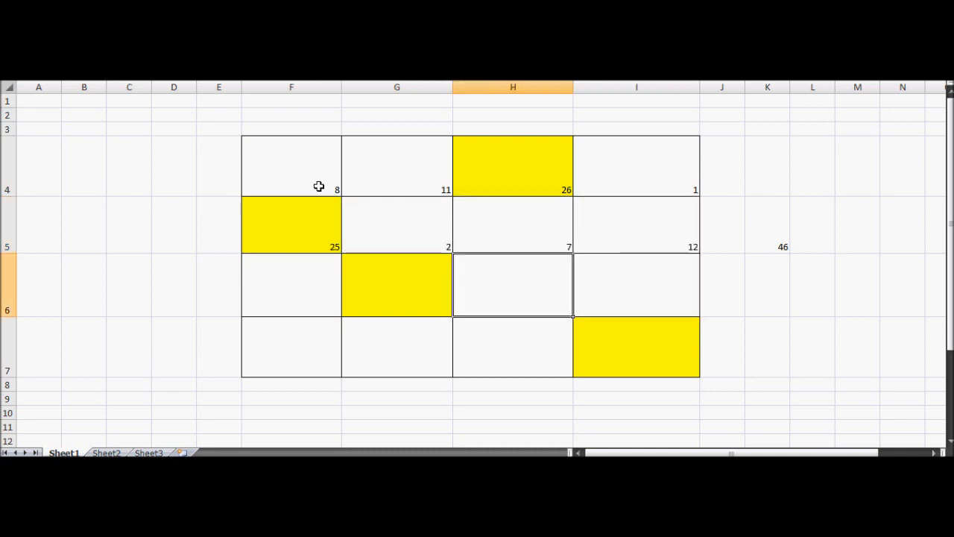
{"action": "left_click", "coordinate": [397, 284]}
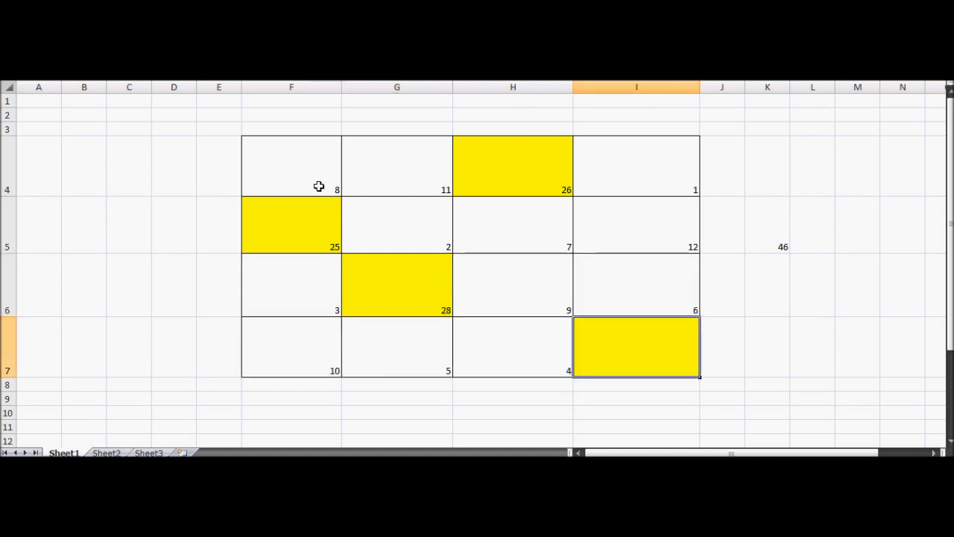
{"action": "type", "text": "22"}
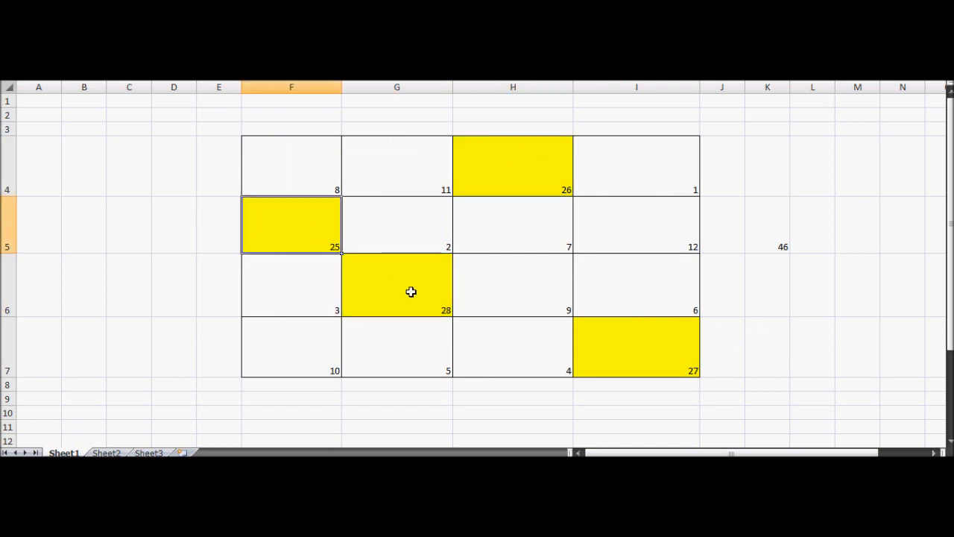
{"action": "left_click", "coordinate": [397, 287]}
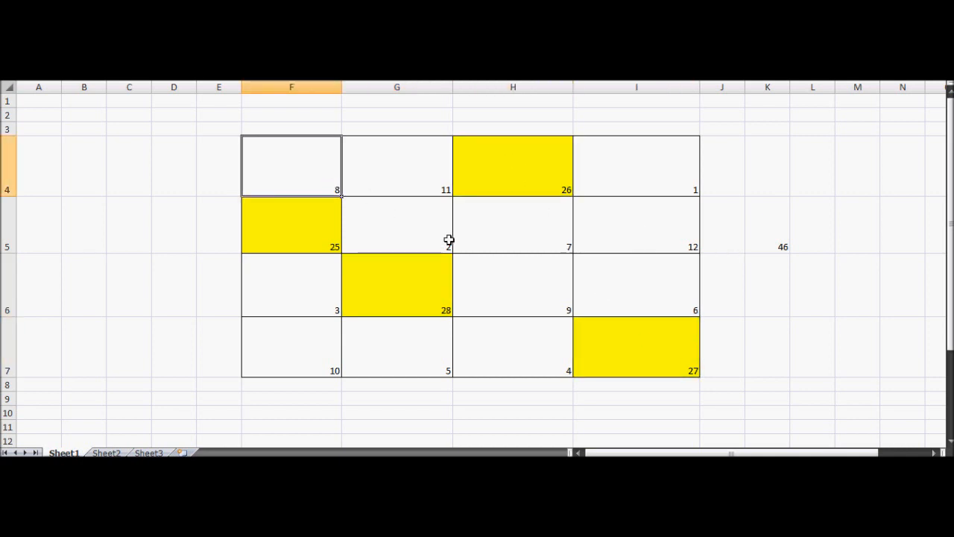
{"action": "mouse_move", "coordinate": [356, 159]}
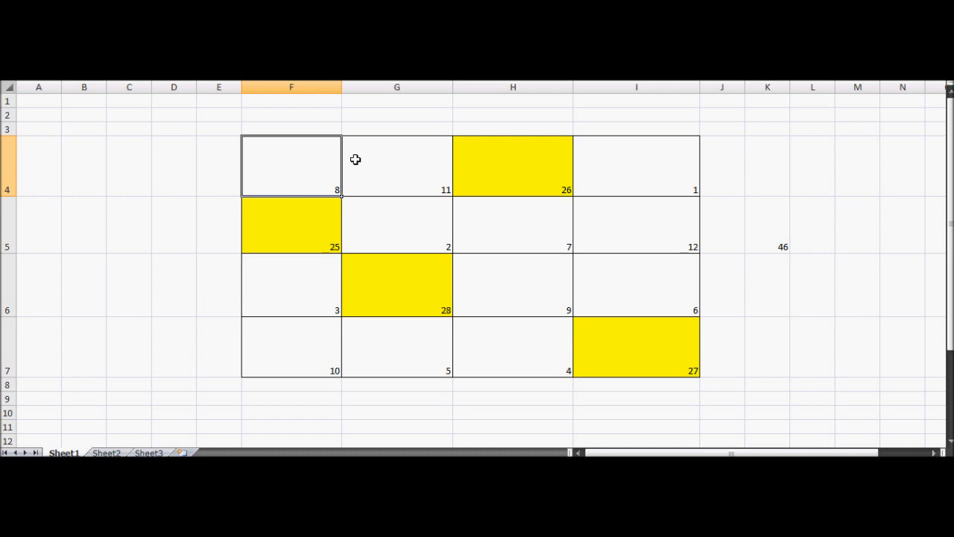
{"action": "mouse_move", "coordinate": [389, 191]}
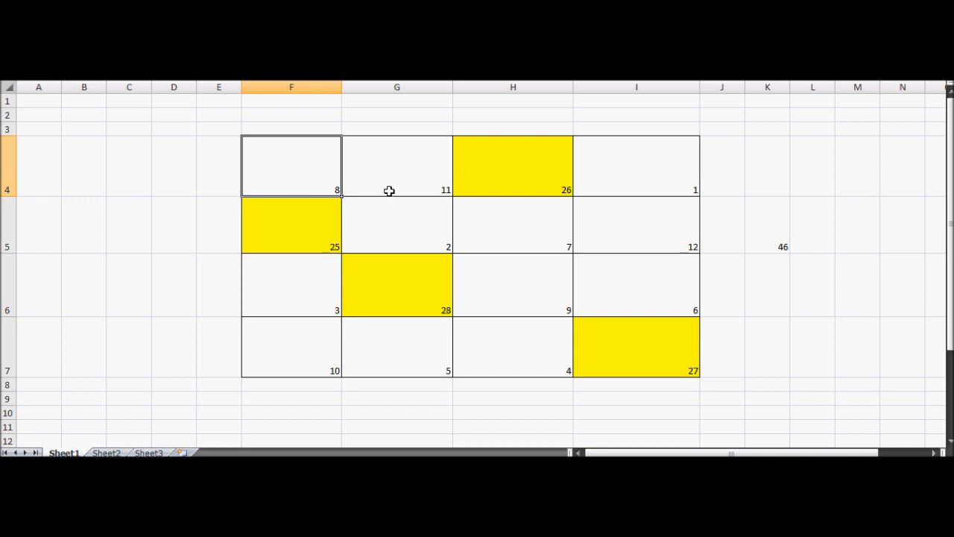